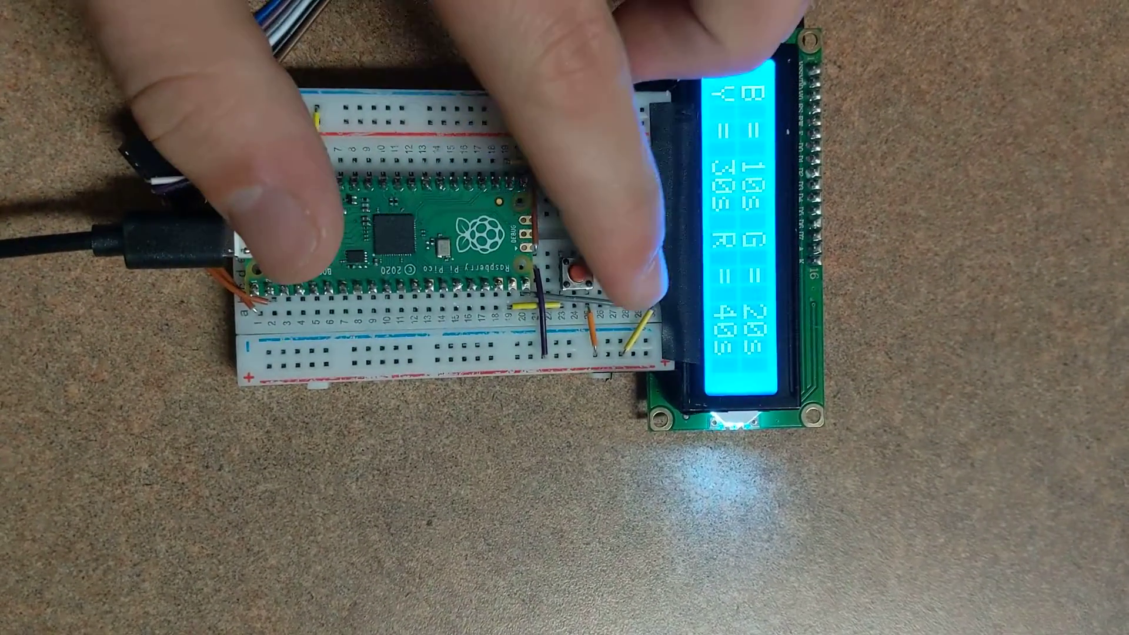
left_click(573, 310)
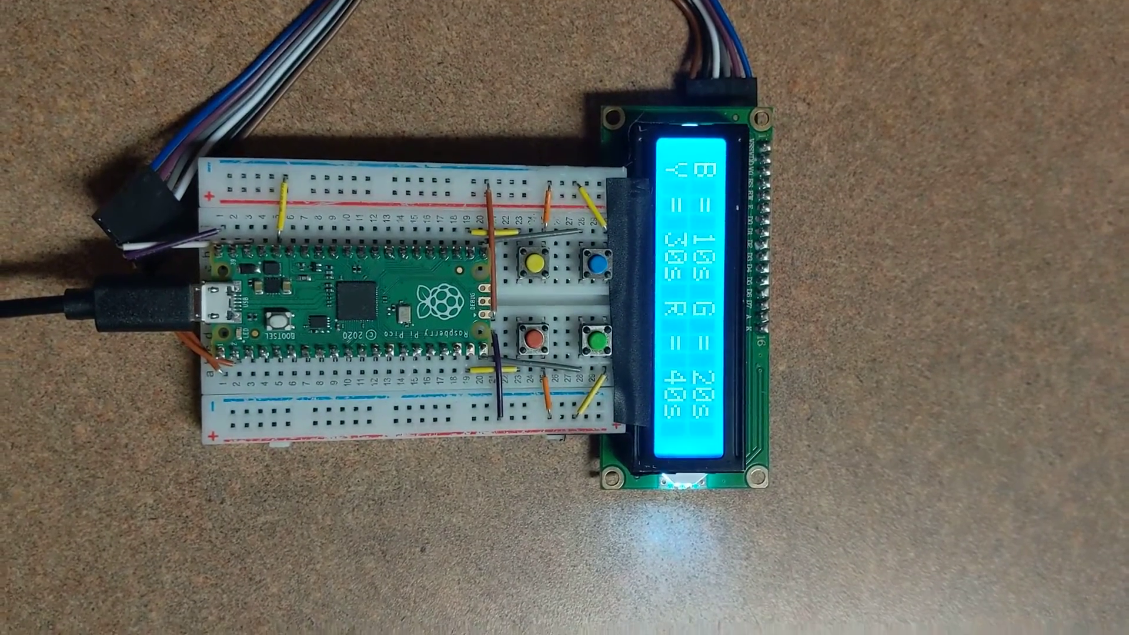
left_click(555, 270)
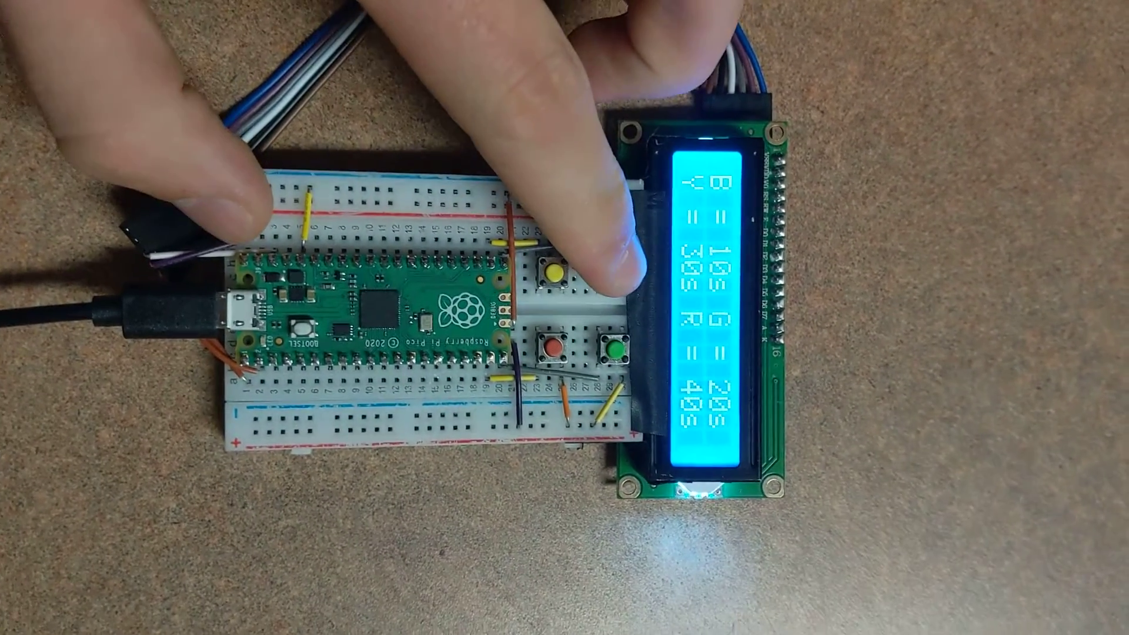
left_click(559, 277)
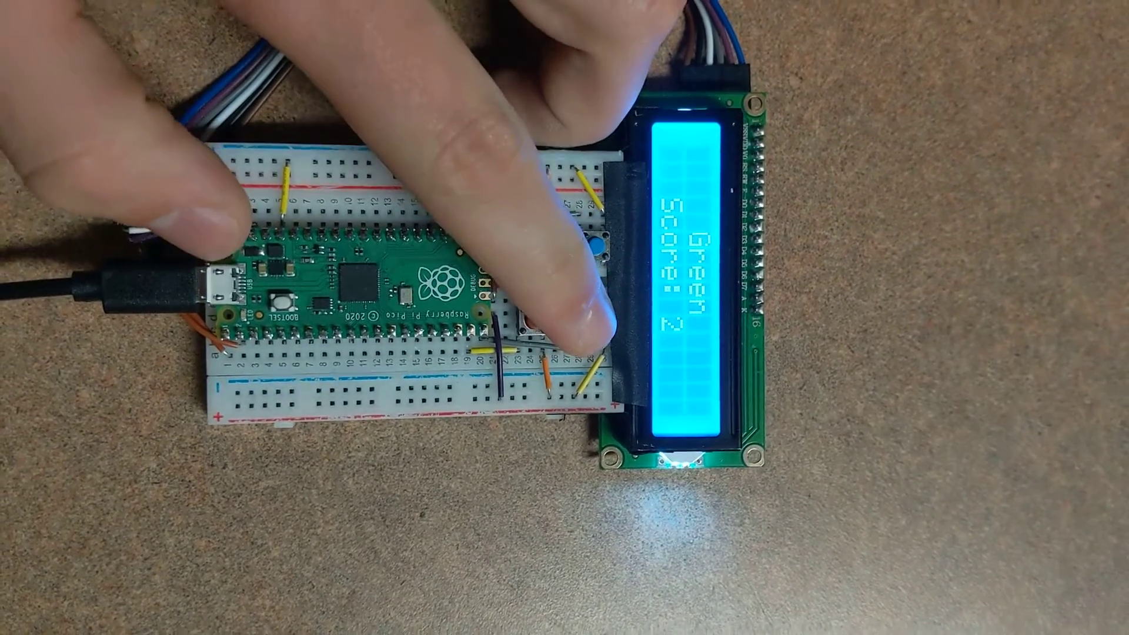
left_click(590, 335)
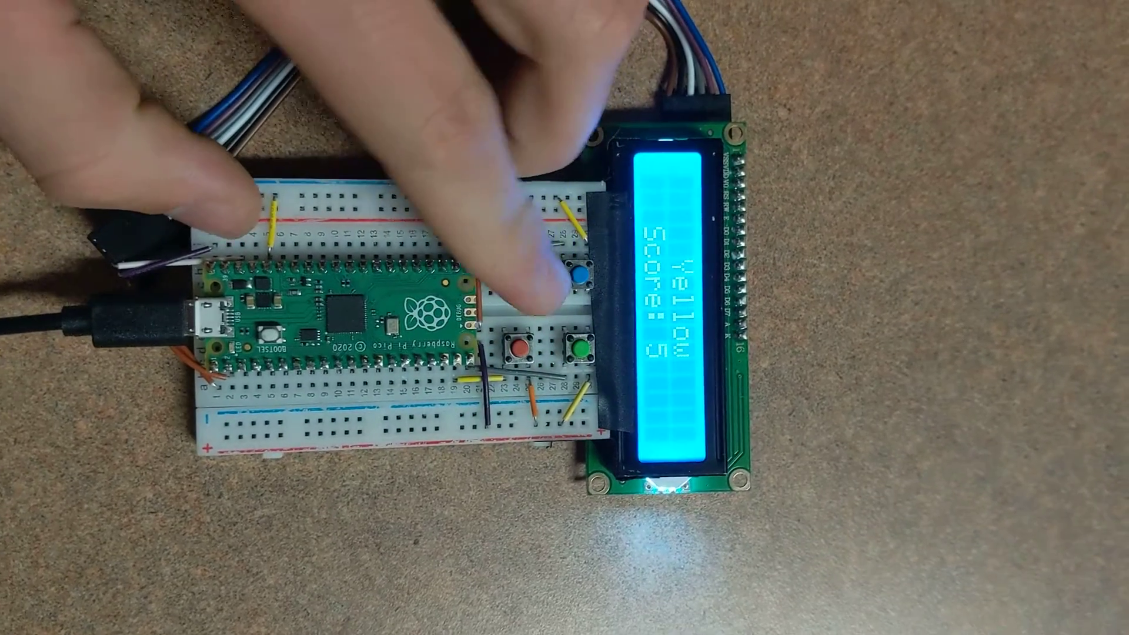
left_click(577, 277)
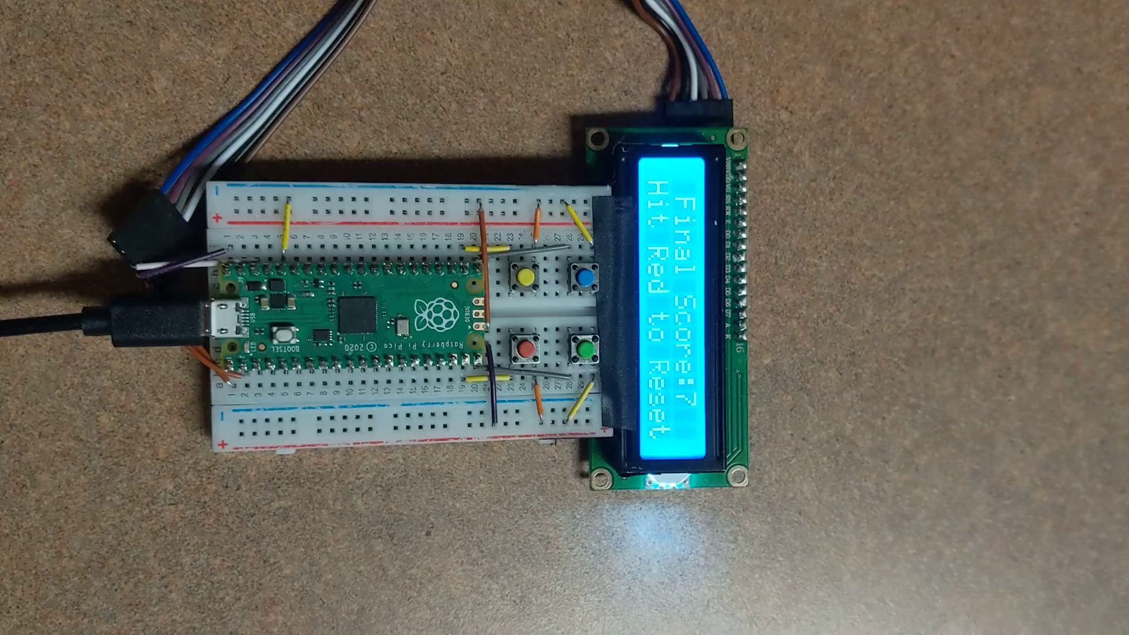
left_click(523, 350)
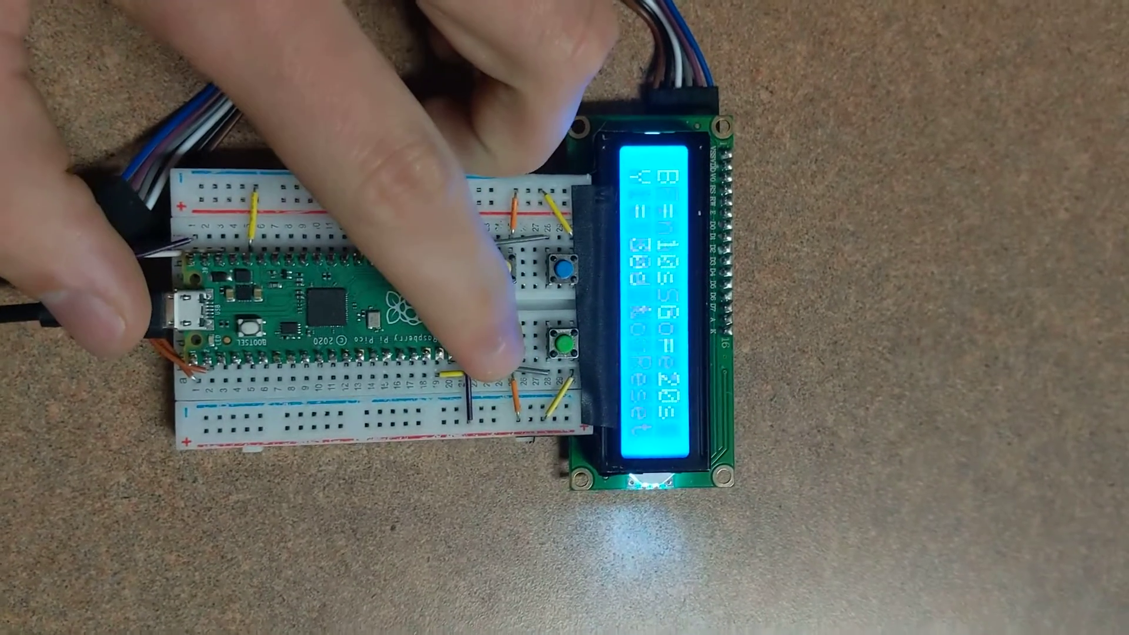